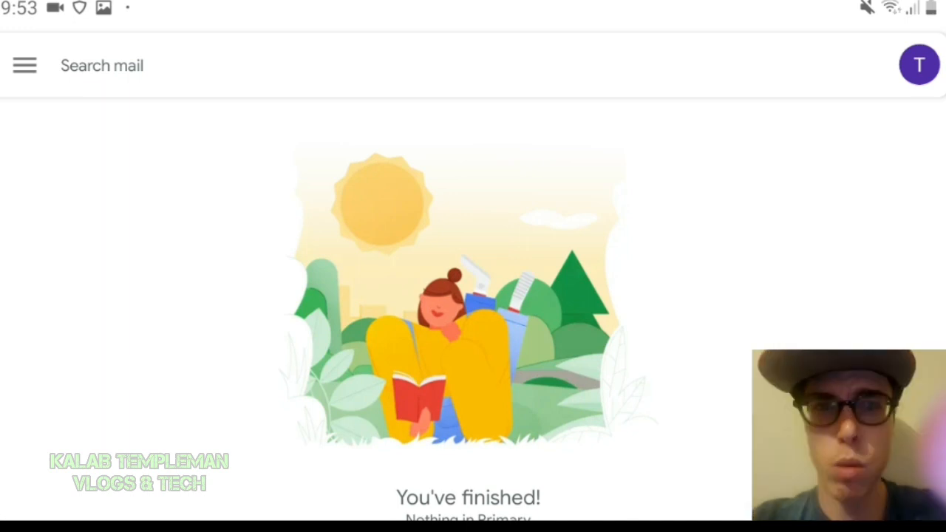
# Reach the Gmail app settings from the navigation drawer.
pyautogui.click(23, 65)
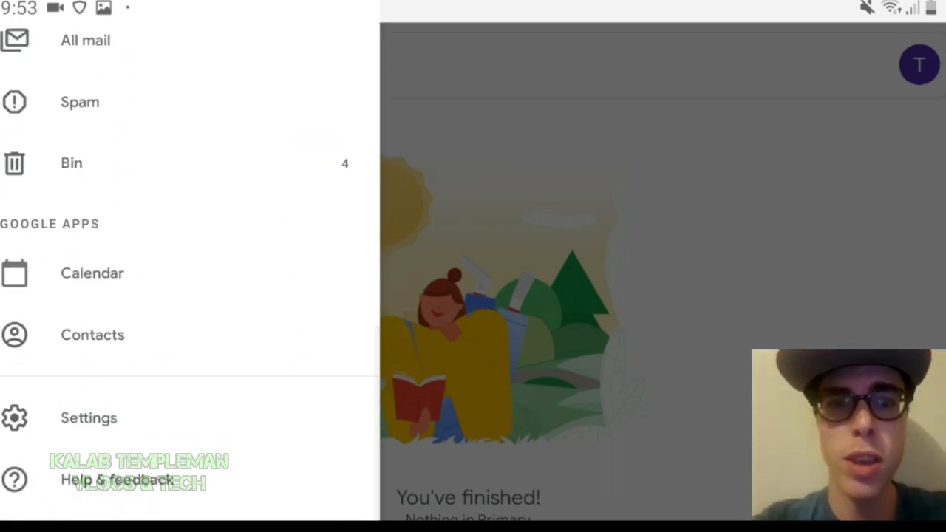
pyautogui.click(89, 416)
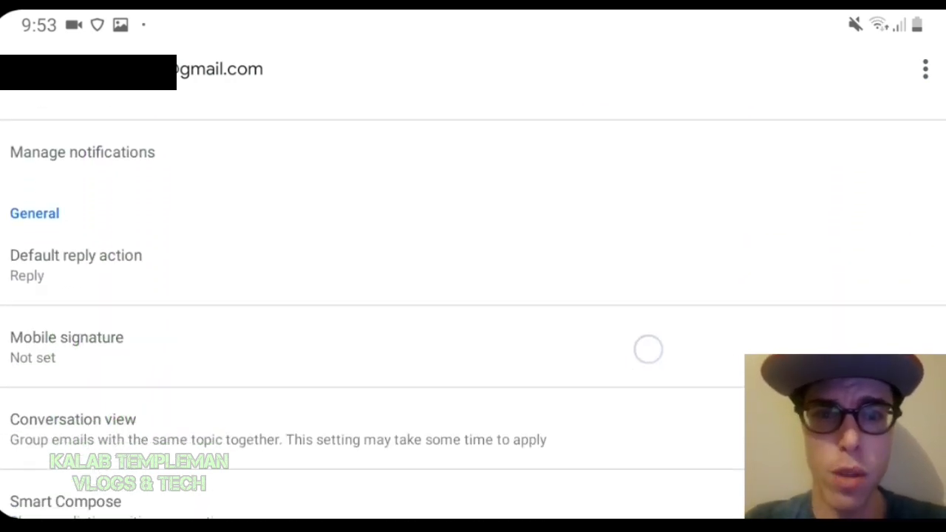
# Bring up the Out of Office AutoReply form from the General settings.
pyautogui.scroll(-3)
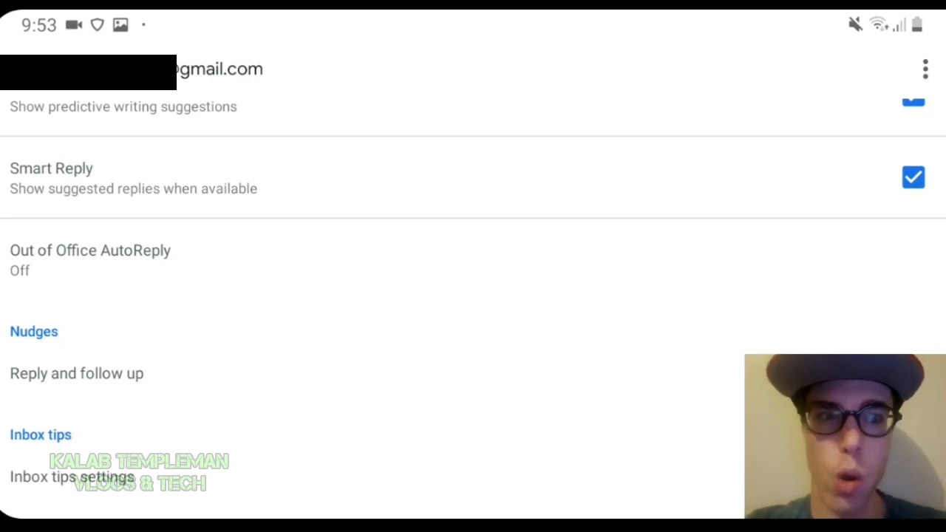
pyautogui.click(91, 258)
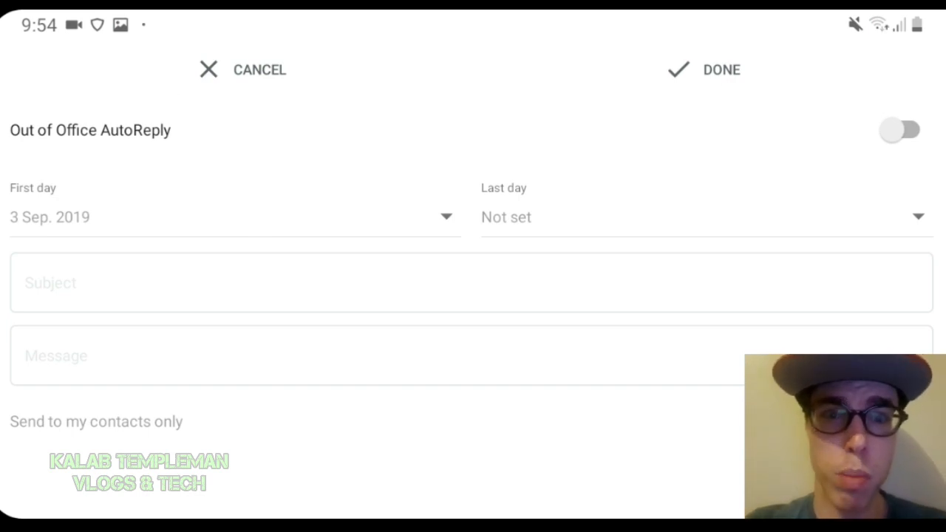
# Switch the auto reply on and dismiss the custom last-day picker, leaving no last day.
pyautogui.click(898, 130)
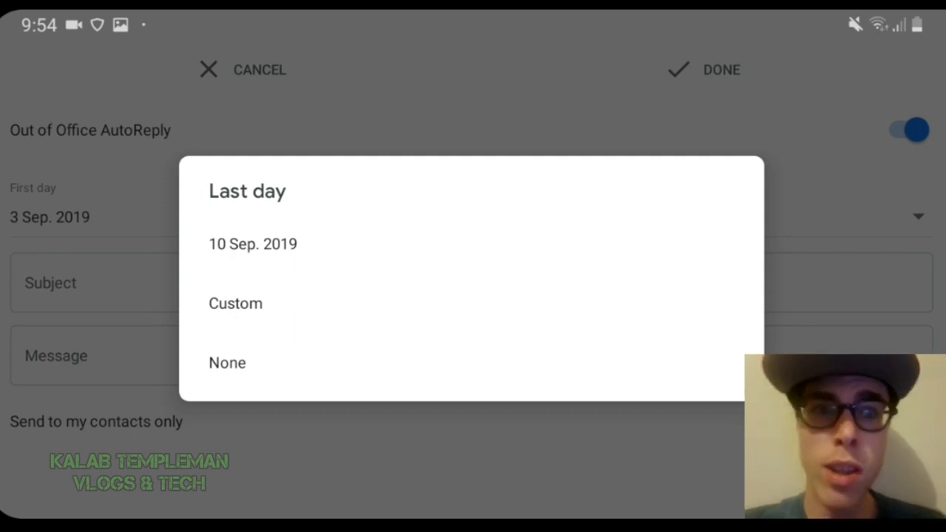
pyautogui.click(235, 303)
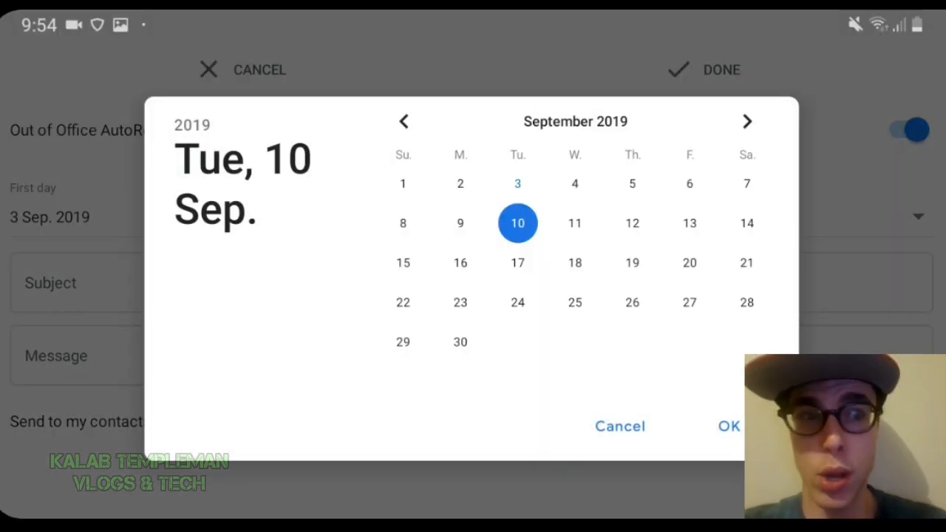
pyautogui.click(619, 426)
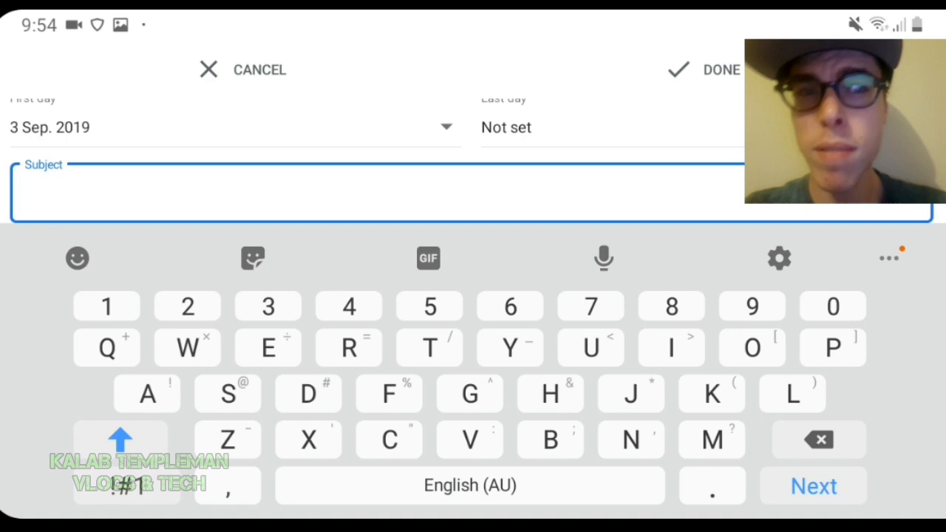
# Enter the subject 'Thanks For Contacting Us | We Will Reply Shortly' and a short two-line message.
pyautogui.write('Thanks For Contacting Us | We Will')
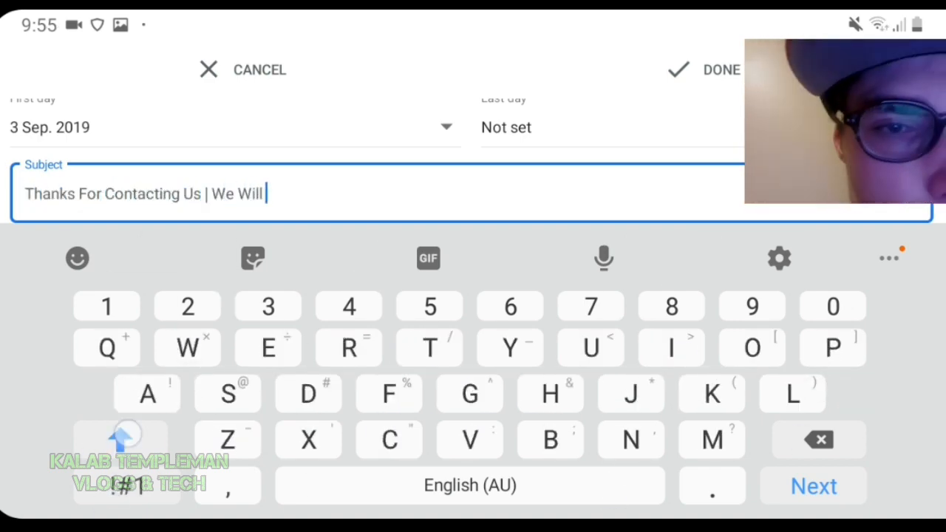
pyautogui.write('Reply Shortly')
pyautogui.write("We'll be in")
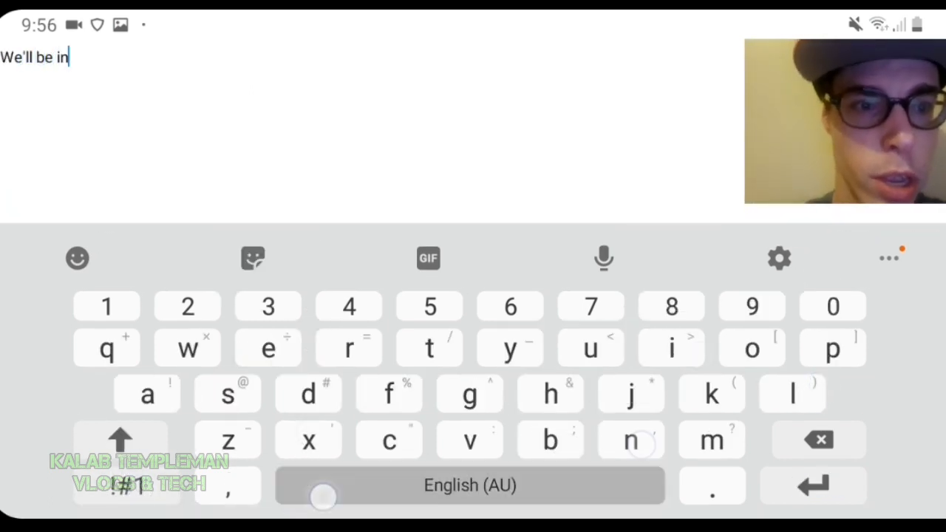
pyautogui.write('touch shortly.')
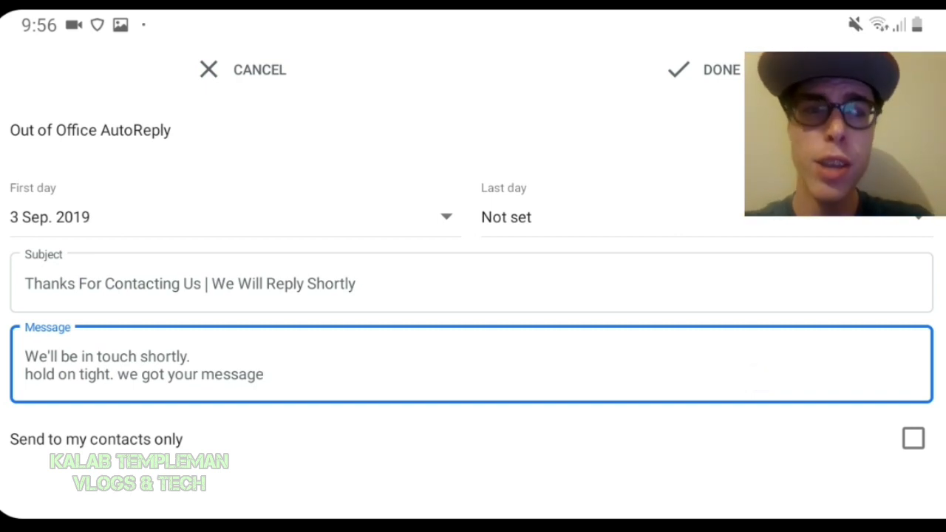
# Leave 'Send to my contacts only' unchecked and save the auto reply with DONE.
pyautogui.click(914, 438)
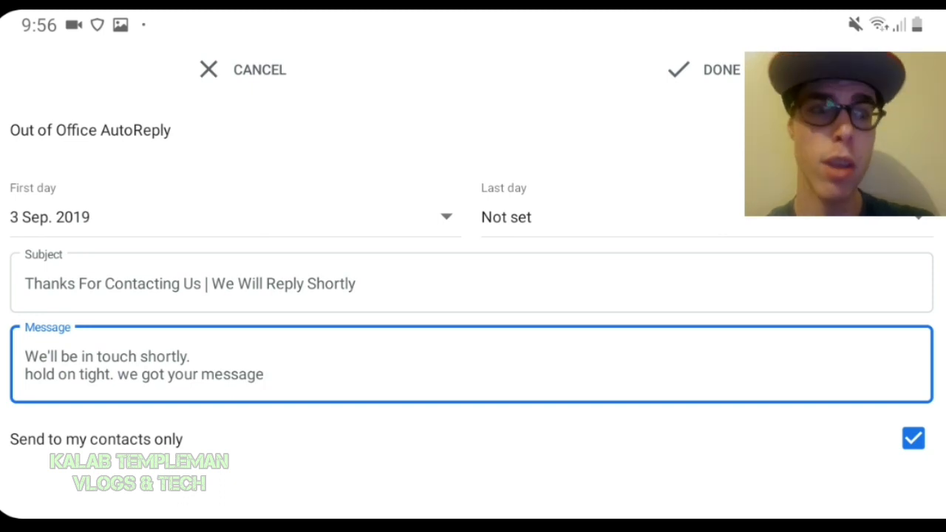
pyautogui.click(914, 438)
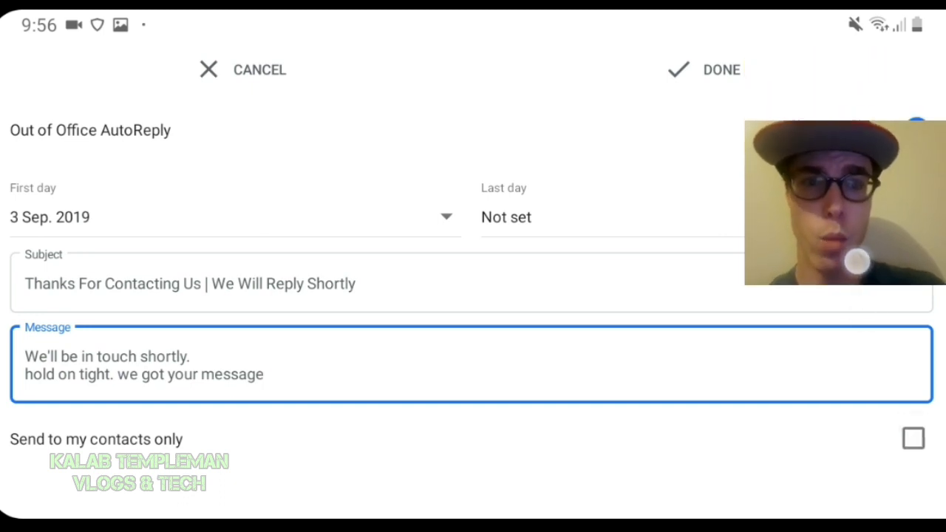
pyautogui.click(907, 131)
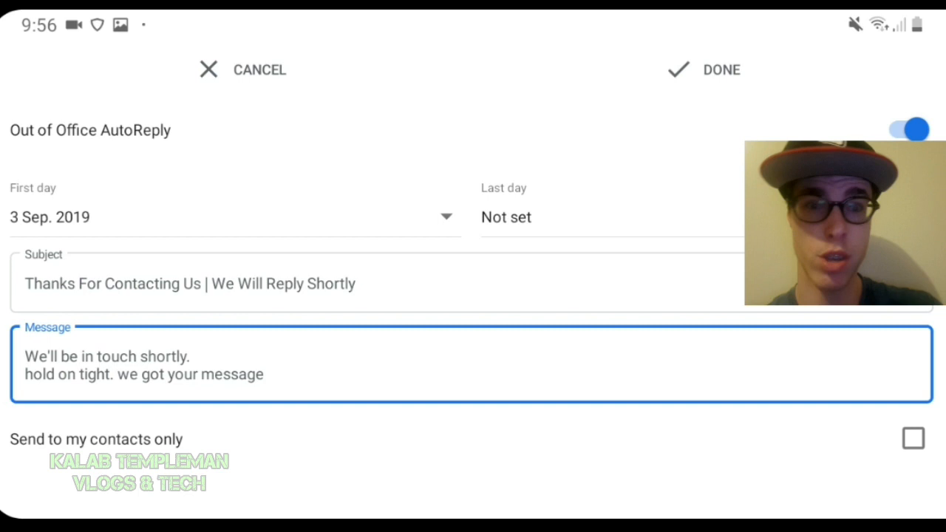
pyautogui.click(702, 69)
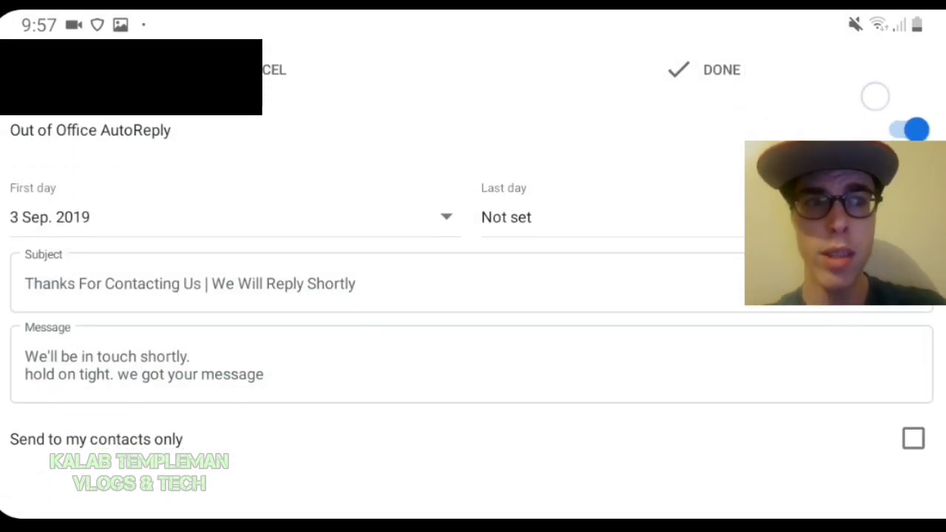
pyautogui.click(722, 69)
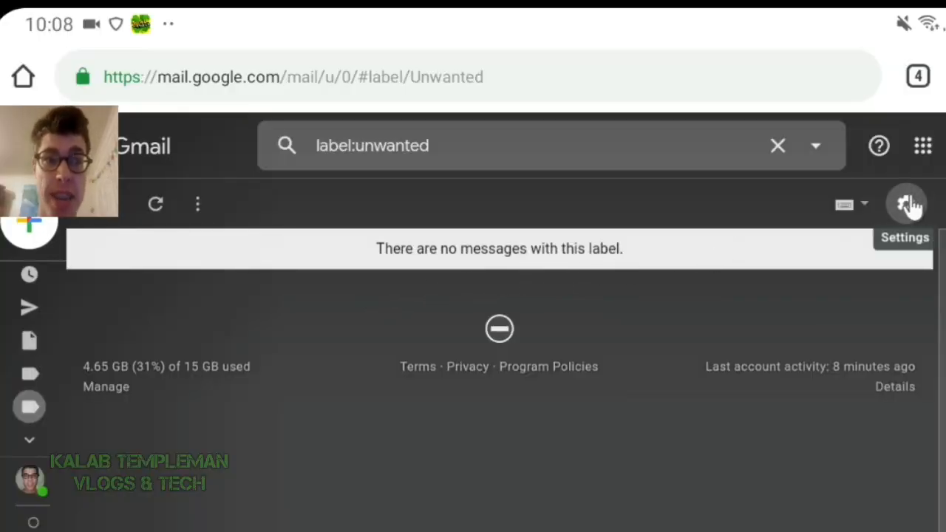
# Reach the Vacation responder section on the General tab of Gmail's web settings.
pyautogui.click(907, 204)
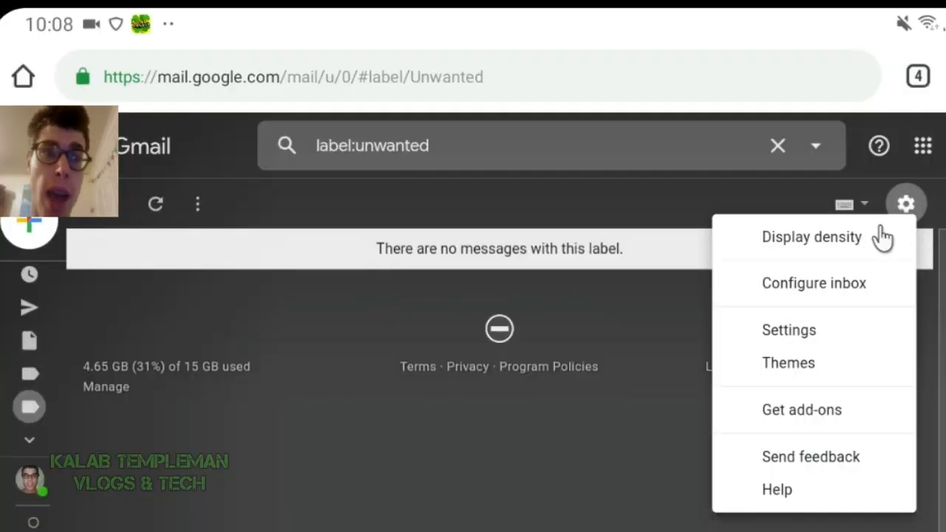
pyautogui.click(790, 329)
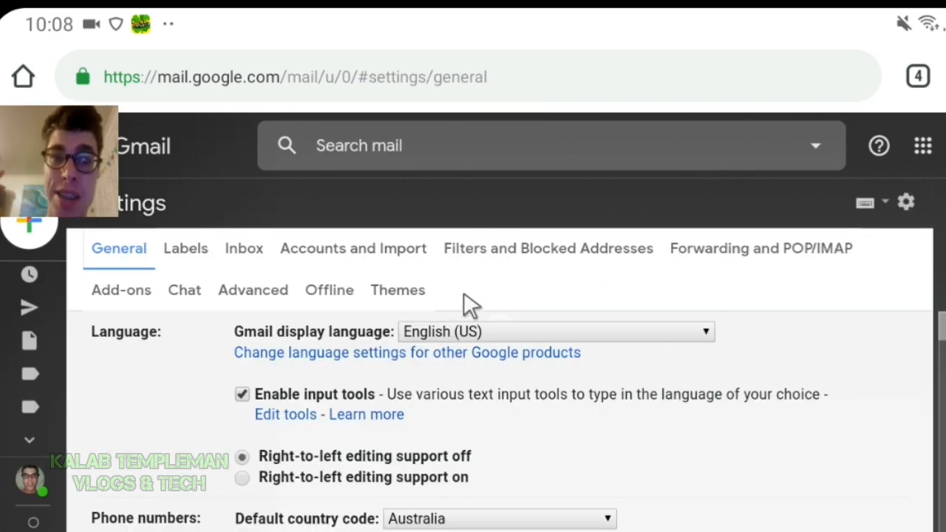
pyautogui.scroll(-3)
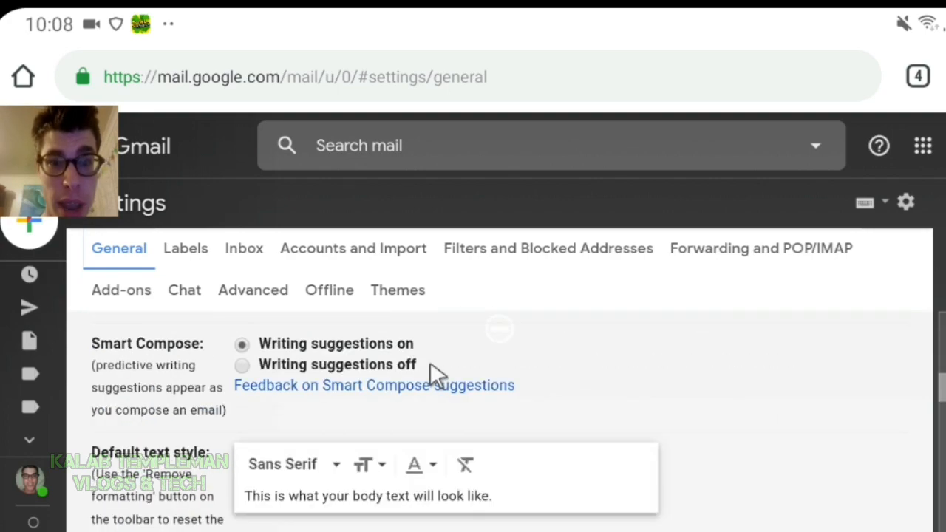
pyautogui.scroll(-3)
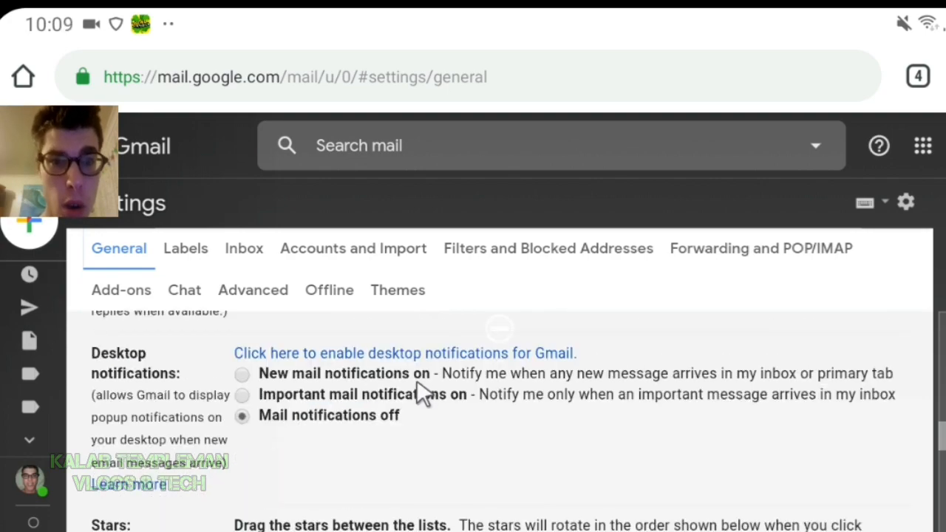
pyautogui.scroll(-3)
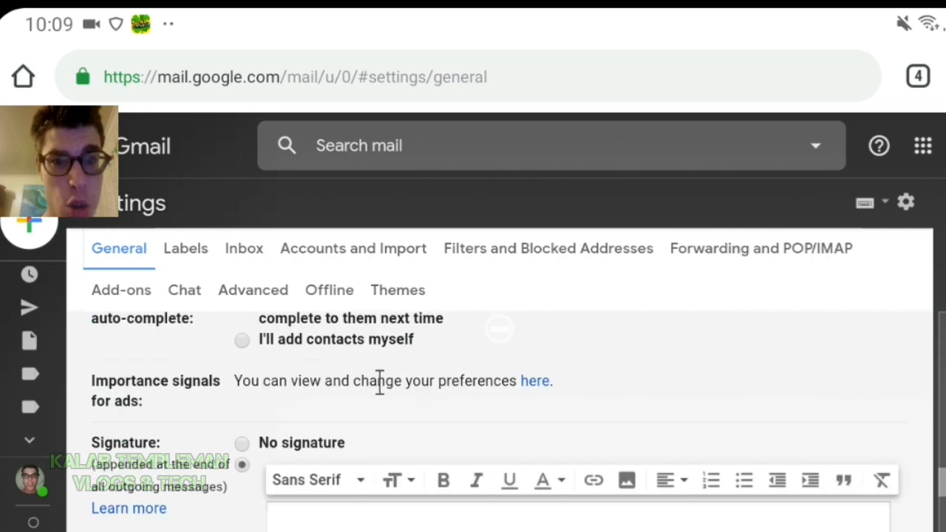
pyautogui.scroll(-3)
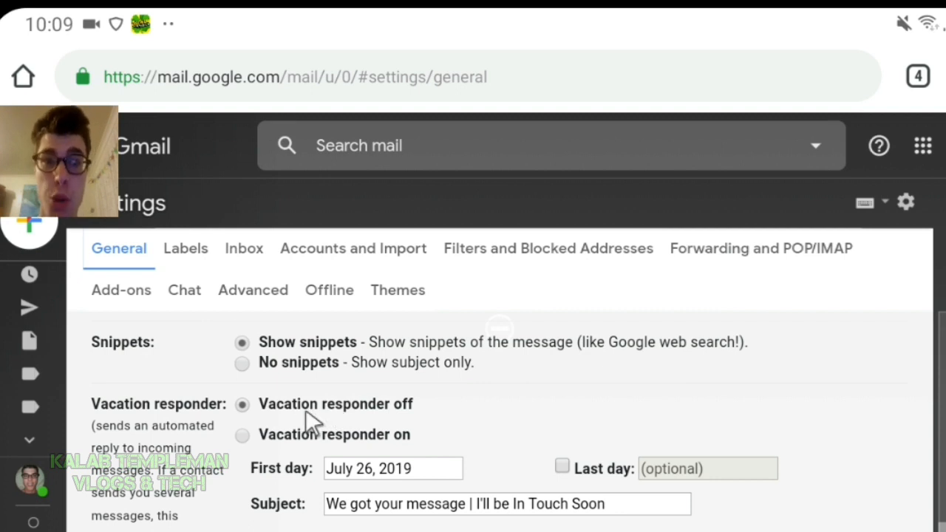
# Set the vacation responder on from September 10, 2019 with the Last day left unchecked.
pyautogui.click(243, 435)
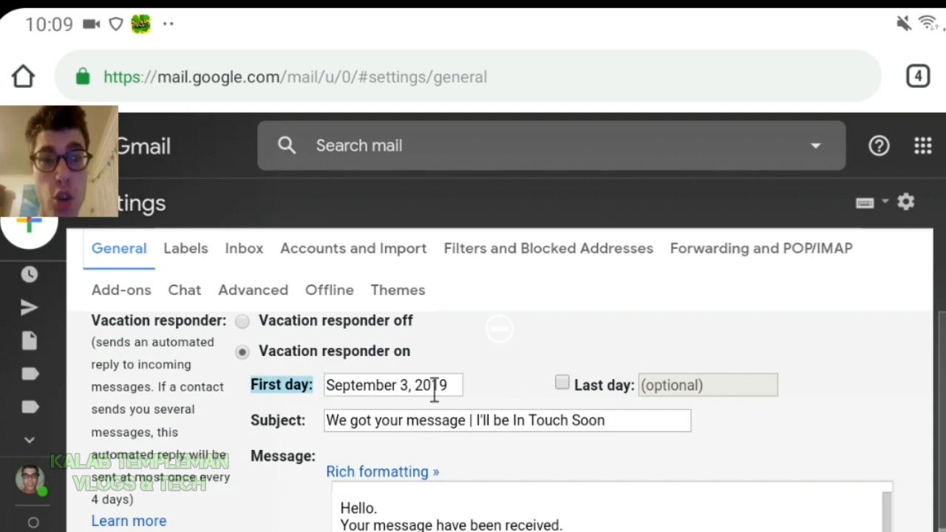
pyautogui.click(392, 384)
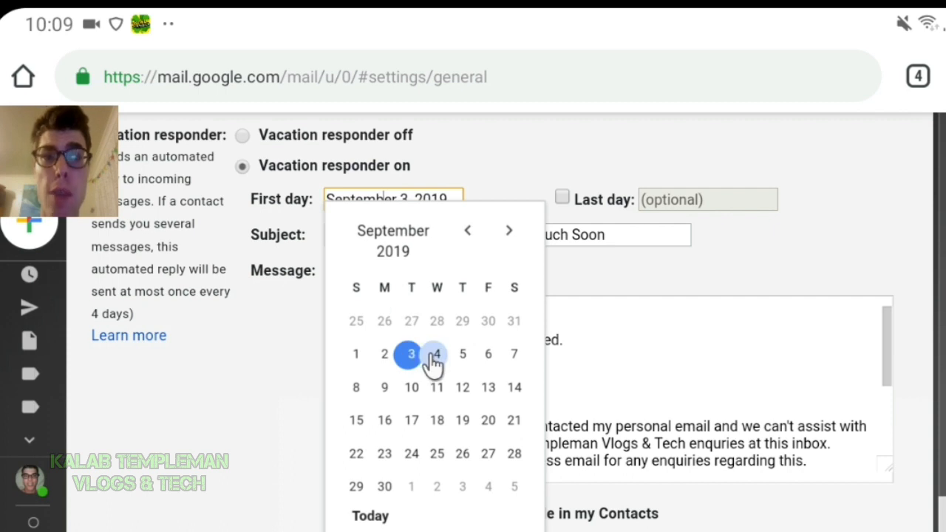
pyautogui.moveTo(443, 372)
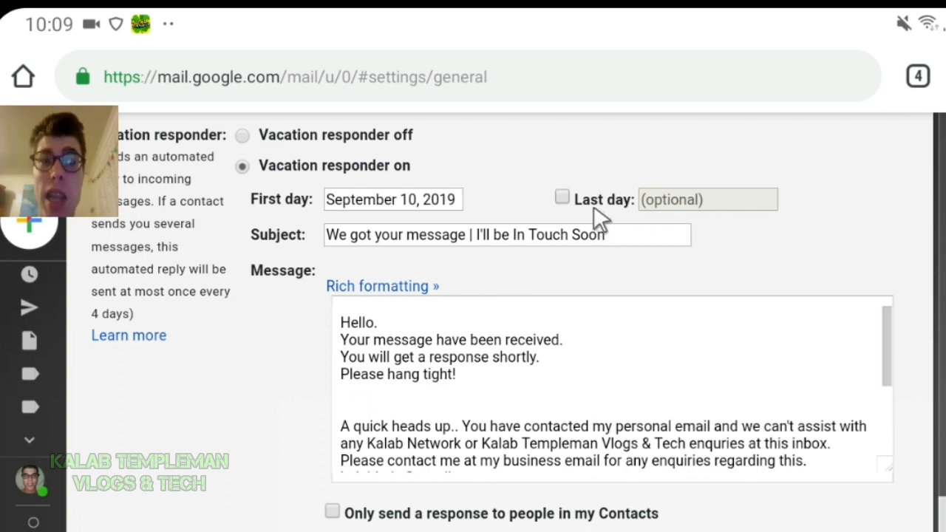
pyautogui.moveTo(564, 207)
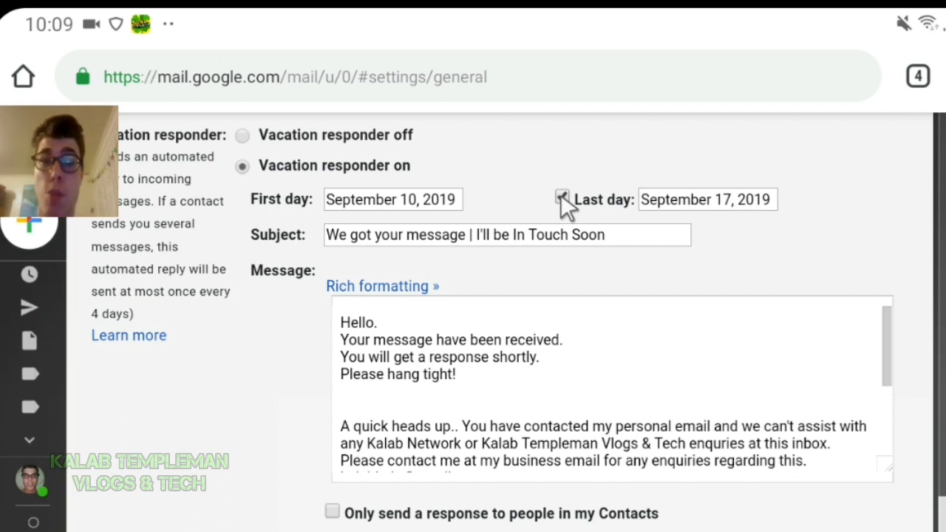
pyautogui.click(562, 196)
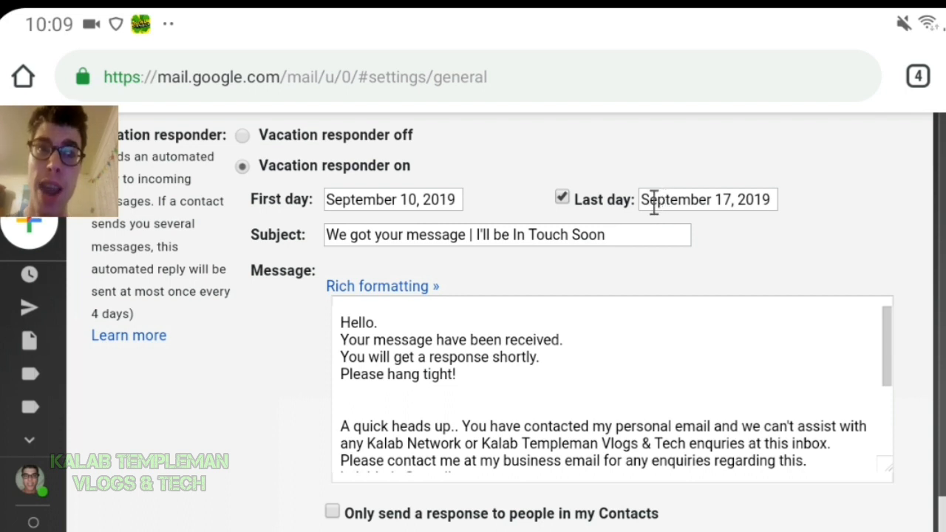
pyautogui.click(562, 196)
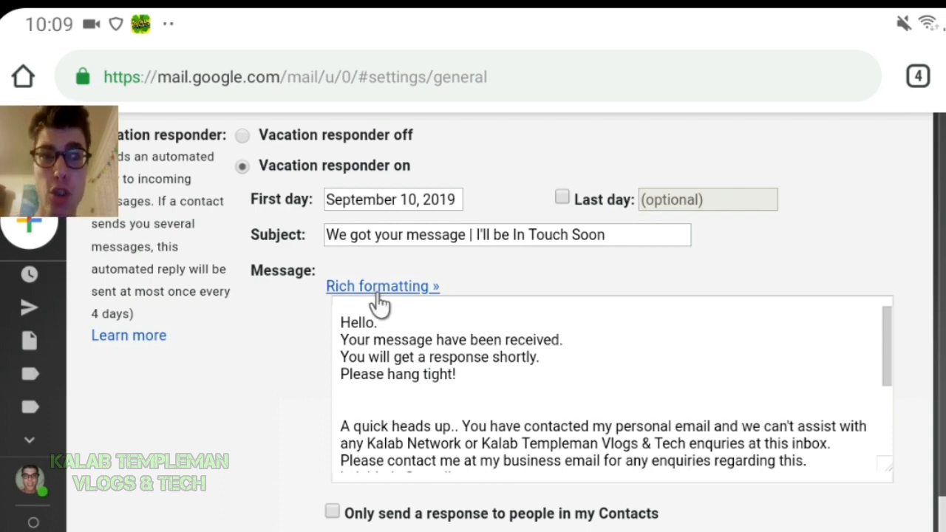
# Switch to rich formatting and bold the three message lines after 'Hello.'.
pyautogui.click(381, 287)
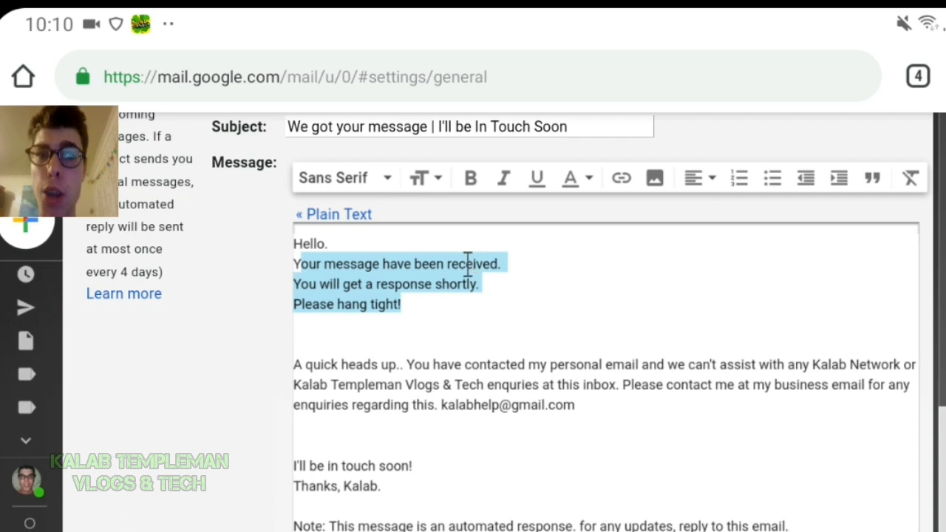
pyautogui.click(470, 177)
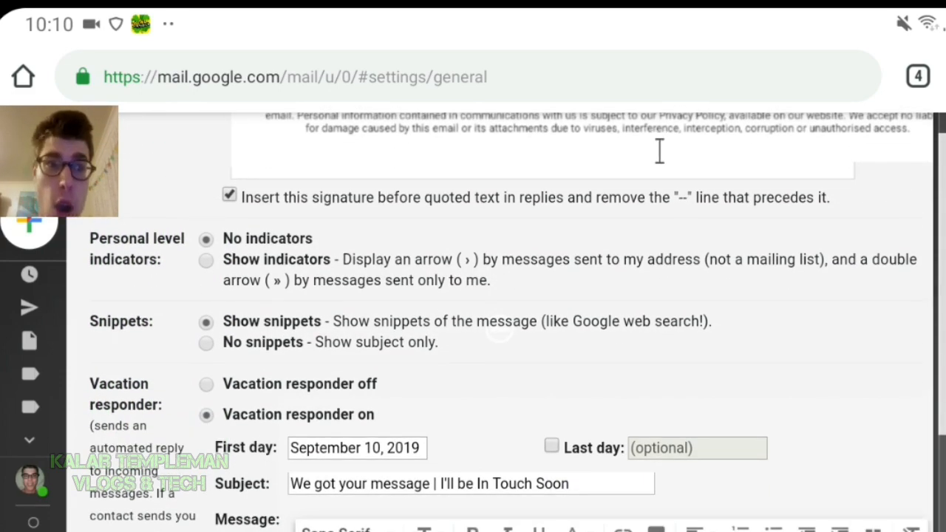
pyautogui.scroll(-3)
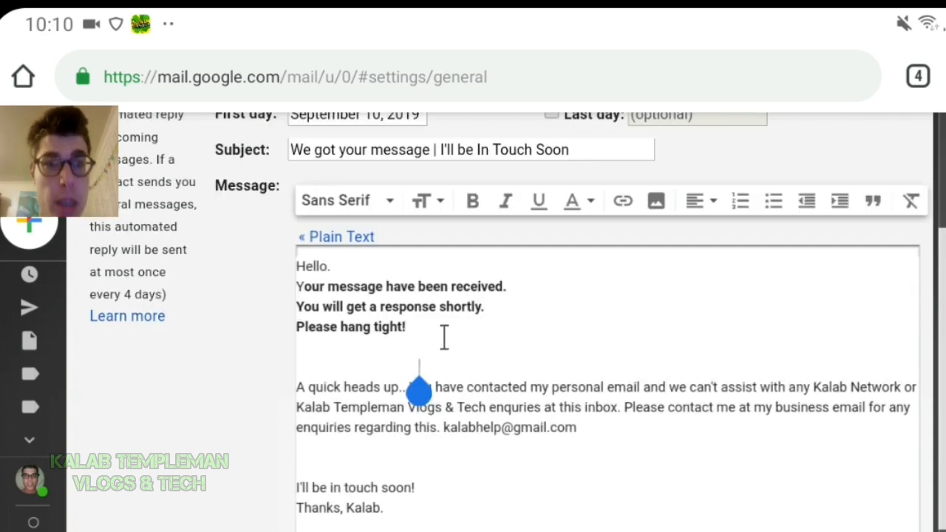
pyautogui.scroll(-3)
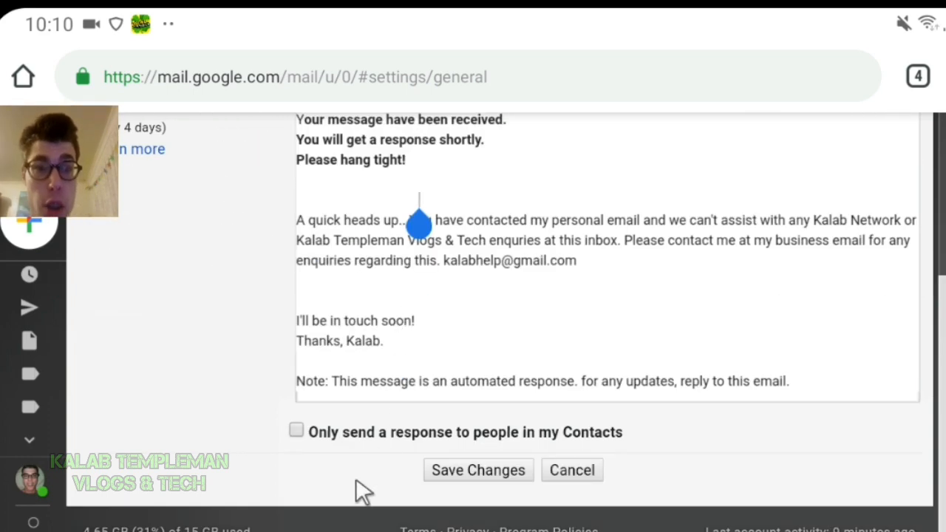